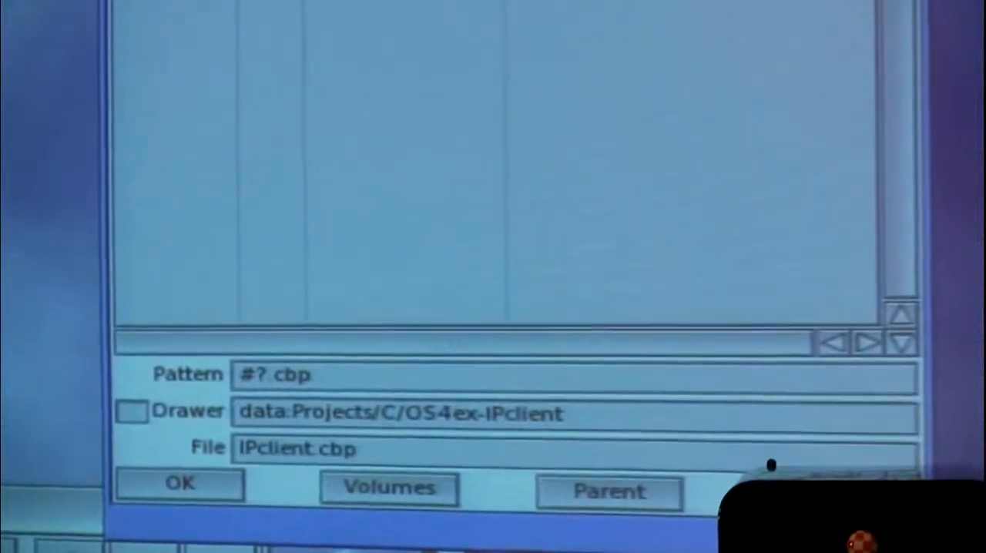
- Confirm IPclient.cbp in the file requester to load the IPclient project
{"action": "left_click", "coordinate": [179, 484]}
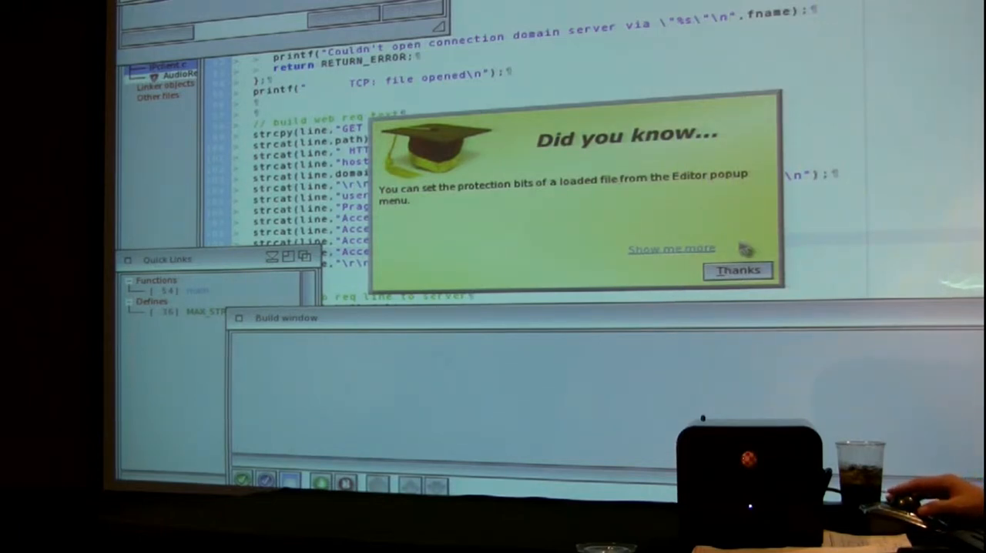
- Dismiss the 'Did you know' startup tip to reveal the project's source files
{"action": "left_click", "coordinate": [736, 271]}
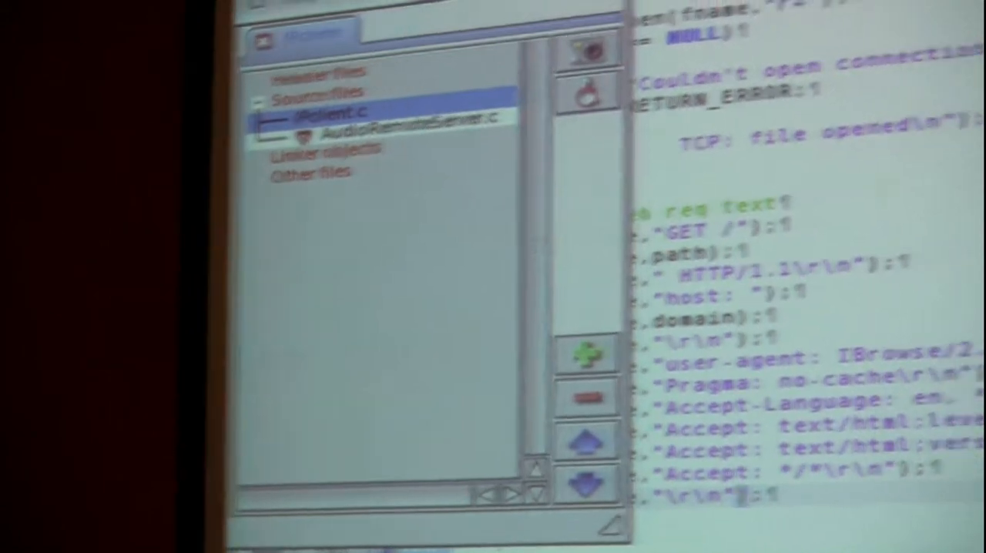
- Open IPclient.c from the project list in the editor
{"action": "double_click", "coordinate": [322, 110]}
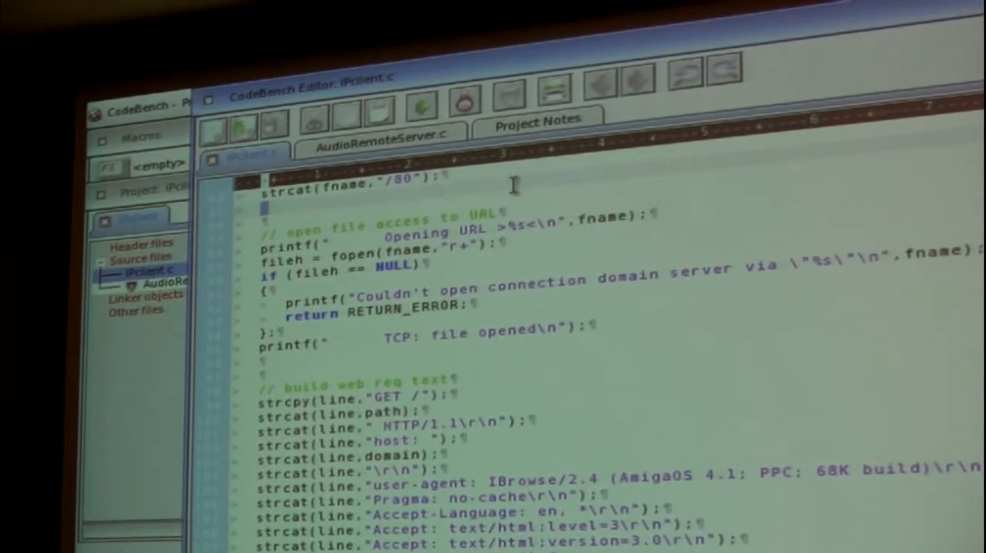
{"action": "mouse_move", "coordinate": [755, 443]}
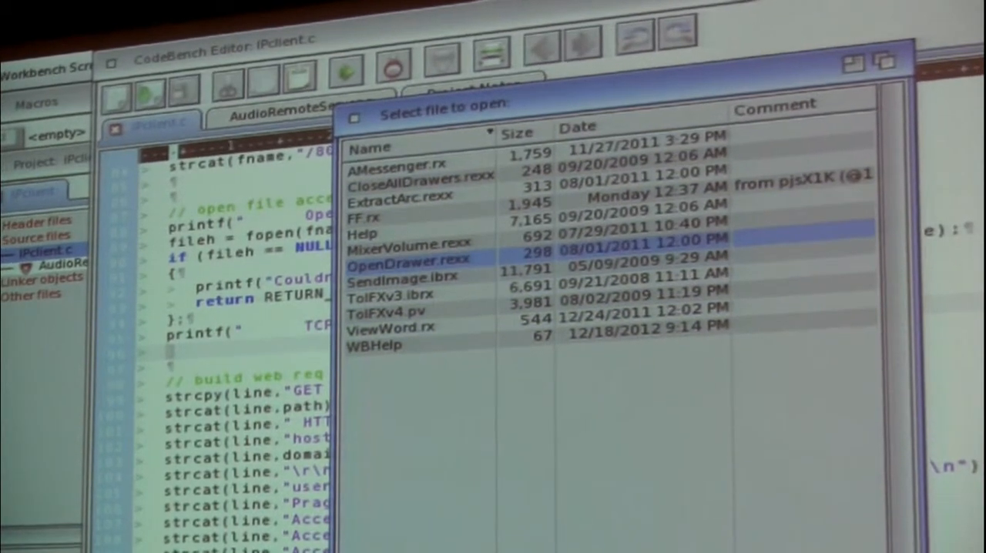
- Open MixerVolume.rexx from the 'Select file to open' requester
{"action": "double_click", "coordinate": [397, 250]}
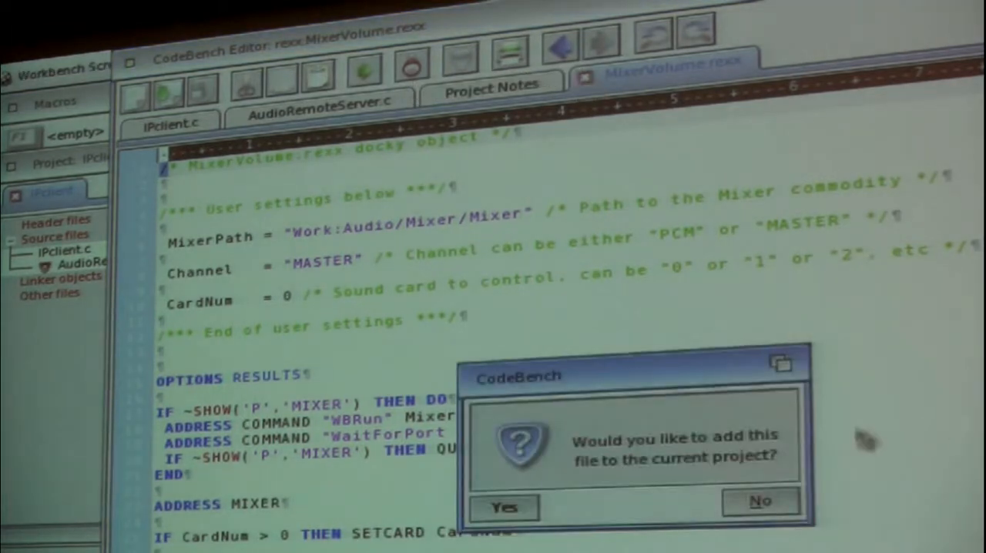
{"action": "mouse_move", "coordinate": [678, 450]}
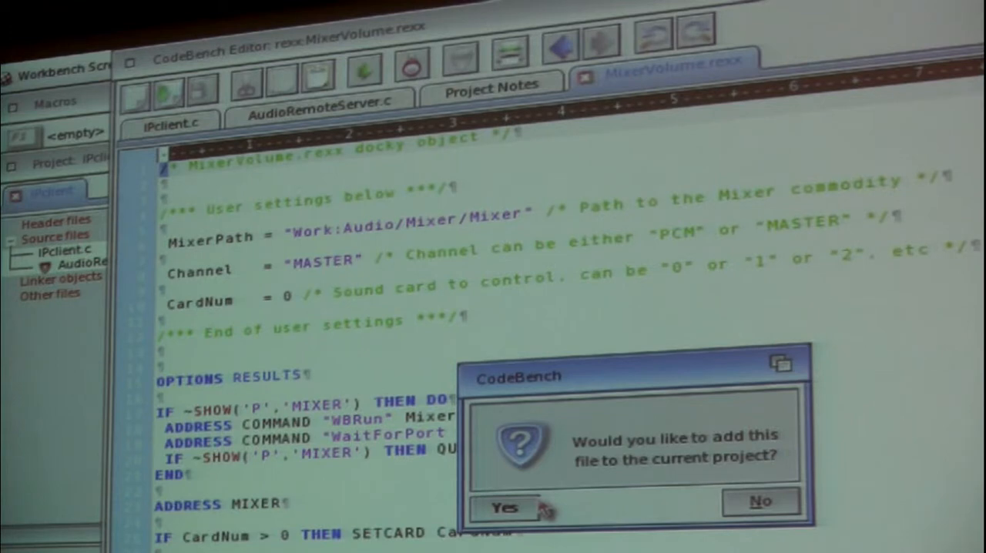
- Accept adding MixerVolume.rexx to the current project
{"action": "left_click", "coordinate": [505, 509]}
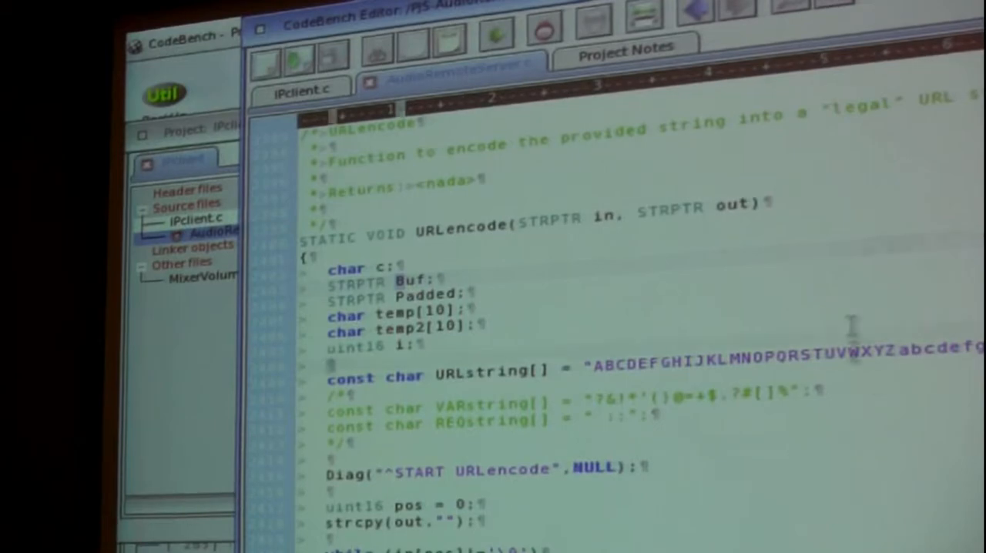
- Scroll through AudioRemoteServer.c, then switch to the Project Notes tab
{"action": "scroll", "scroll_direction": "down", "scroll_amount": 3}
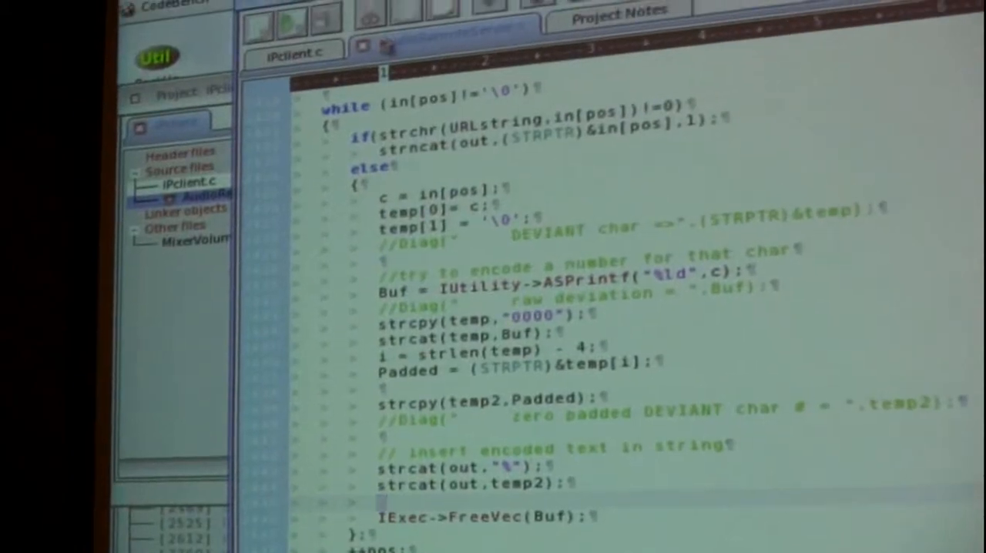
{"action": "left_click", "coordinate": [445, 42]}
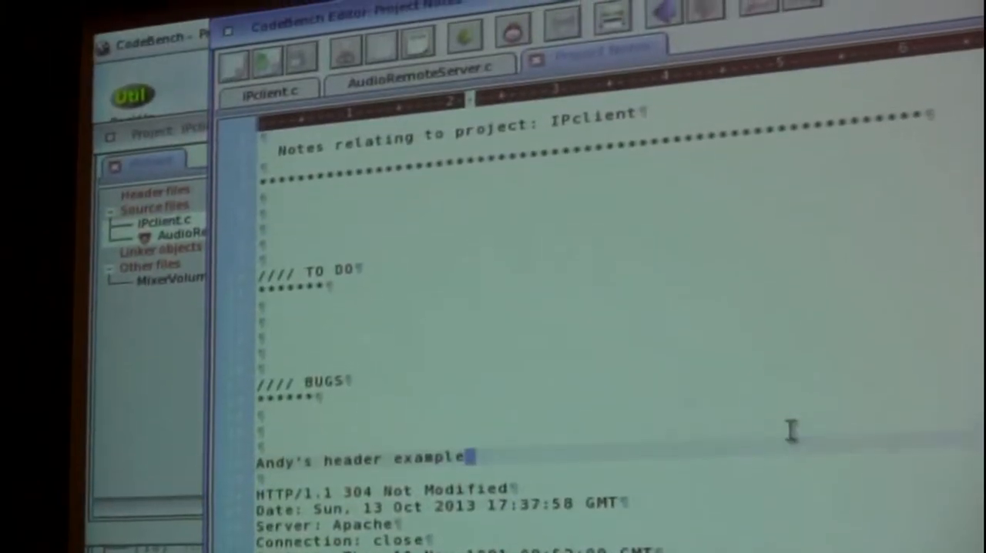
{"action": "mouse_move", "coordinate": [694, 462]}
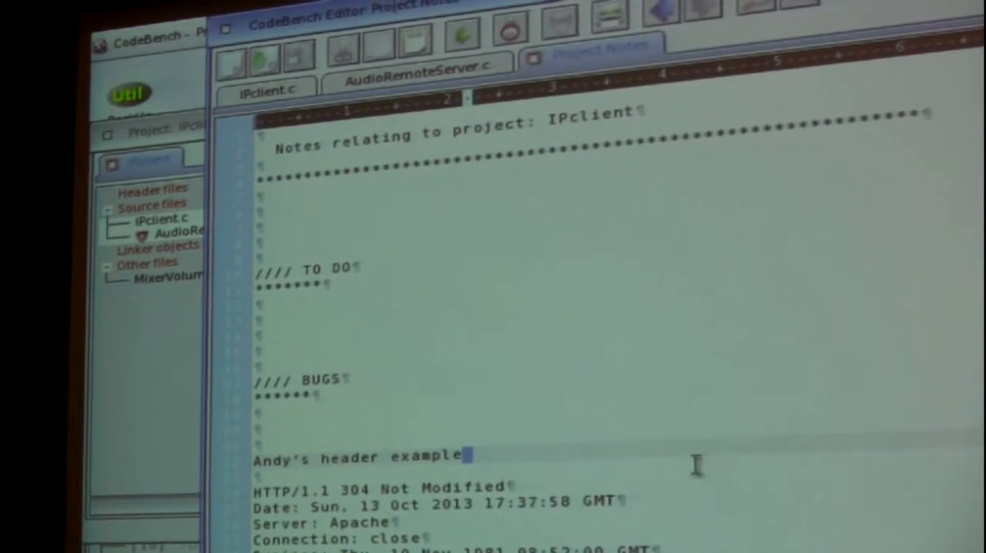
{"action": "mouse_move", "coordinate": [643, 428]}
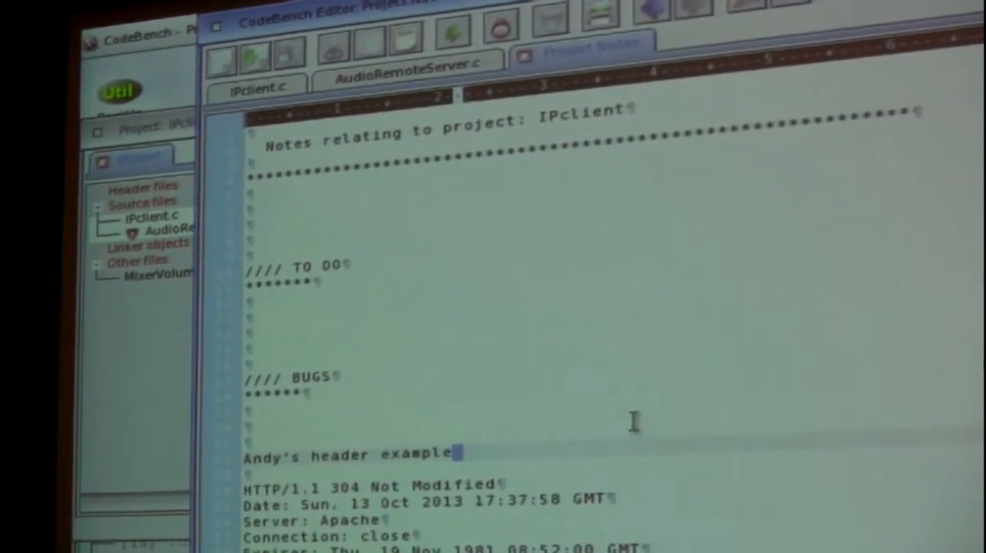
- Scroll down the Project Notes through Andy's header example
{"action": "scroll", "scroll_direction": "down", "scroll_amount": 3}
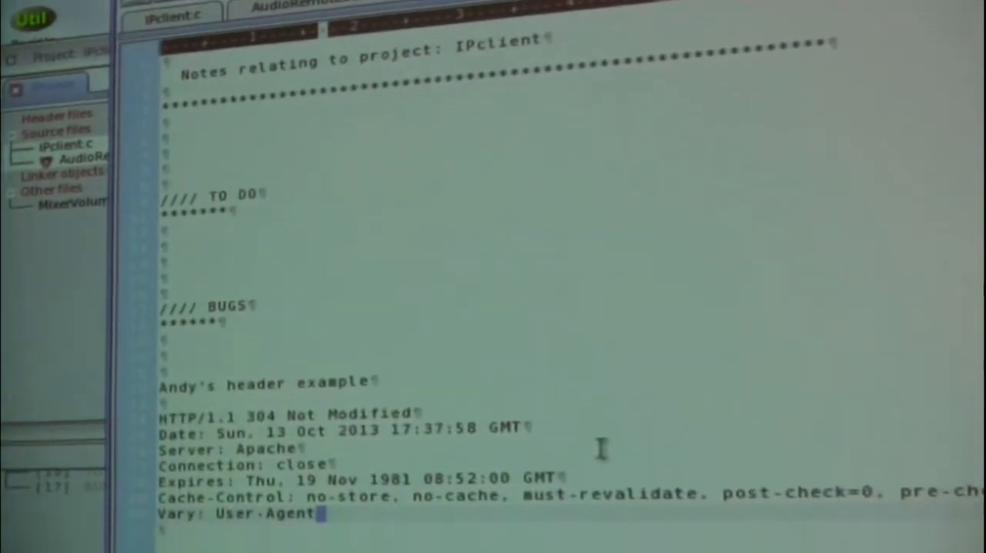
{"action": "scroll", "scroll_direction": "down", "scroll_amount": 3}
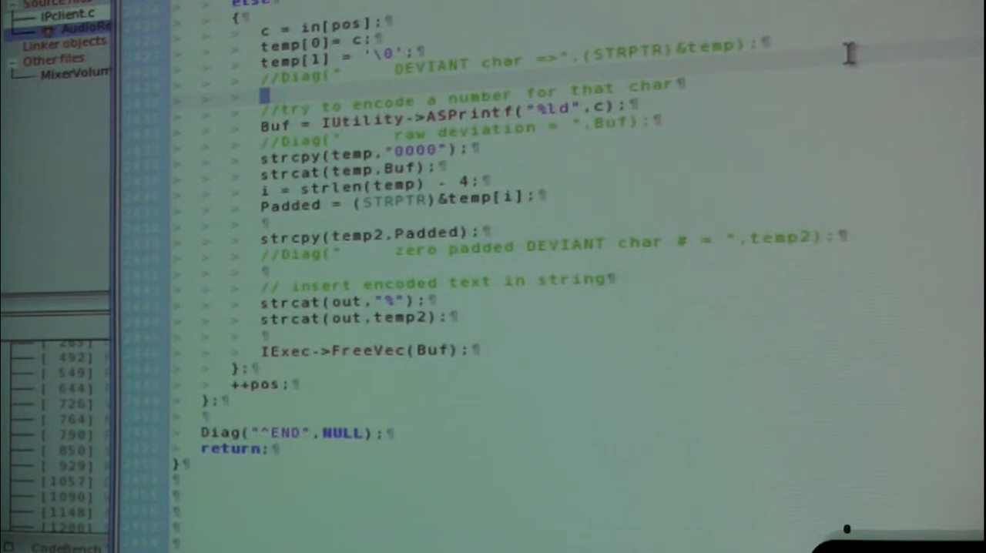
{"action": "mouse_move", "coordinate": [489, 84]}
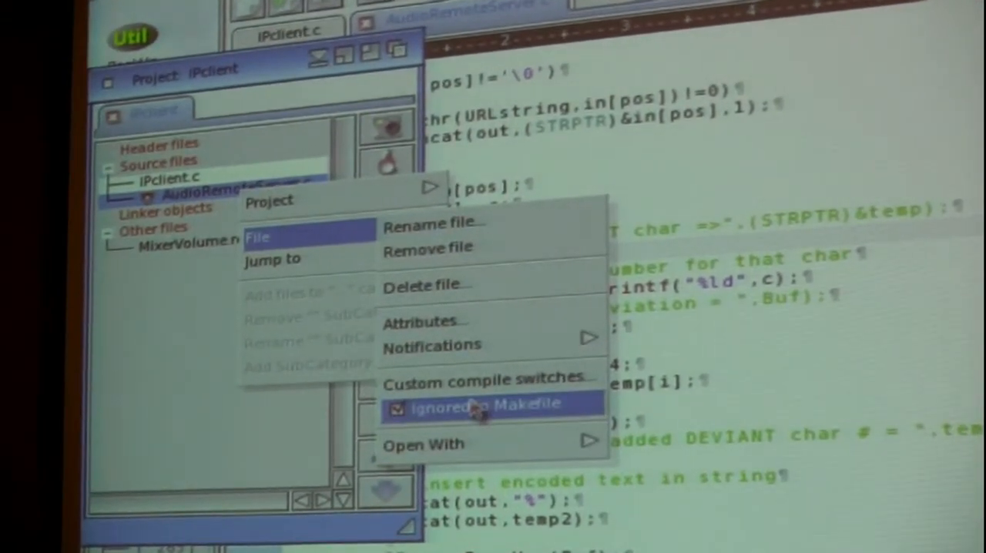
- Close the open menu and show the options menu for AudioRemoteServer.c
{"action": "left_click", "coordinate": [476, 404]}
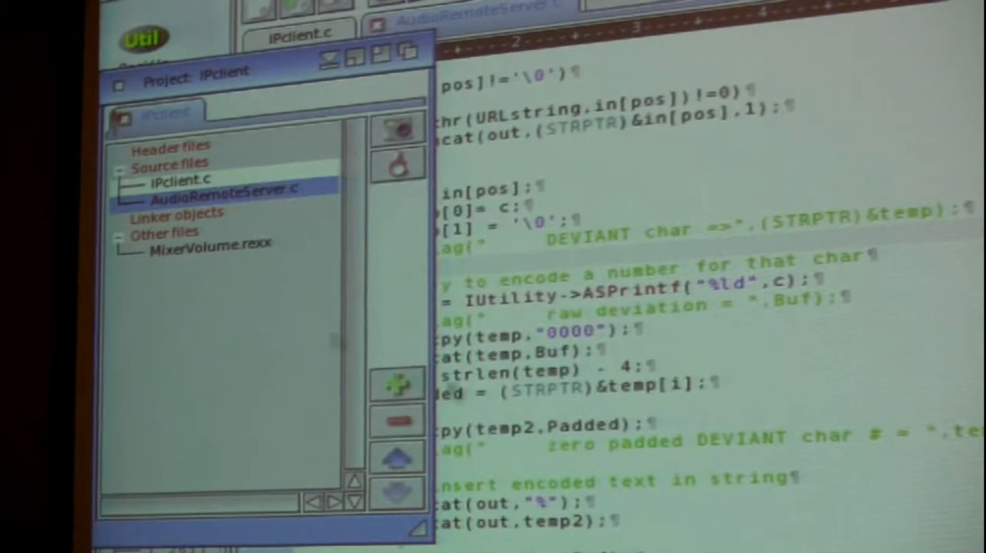
{"action": "right_click", "coordinate": [224, 189]}
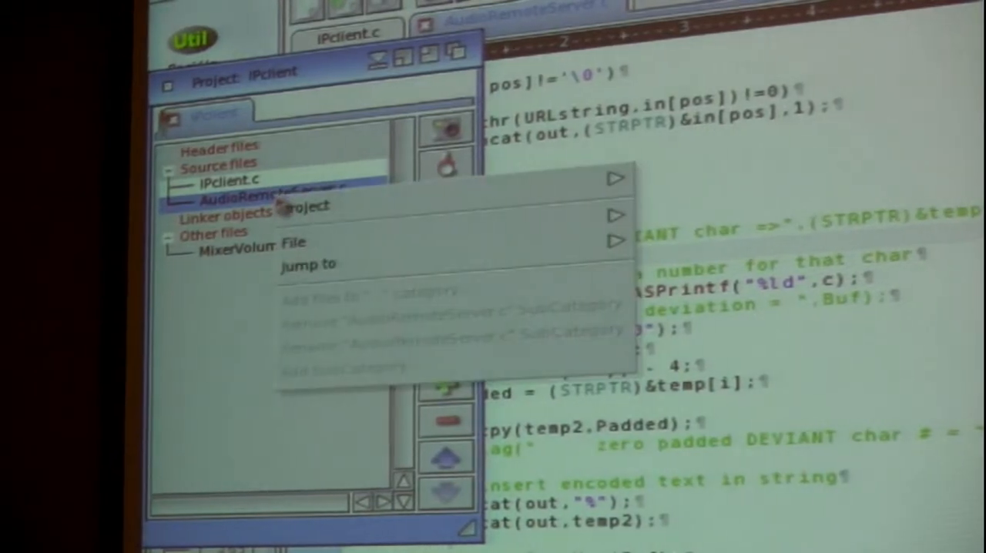